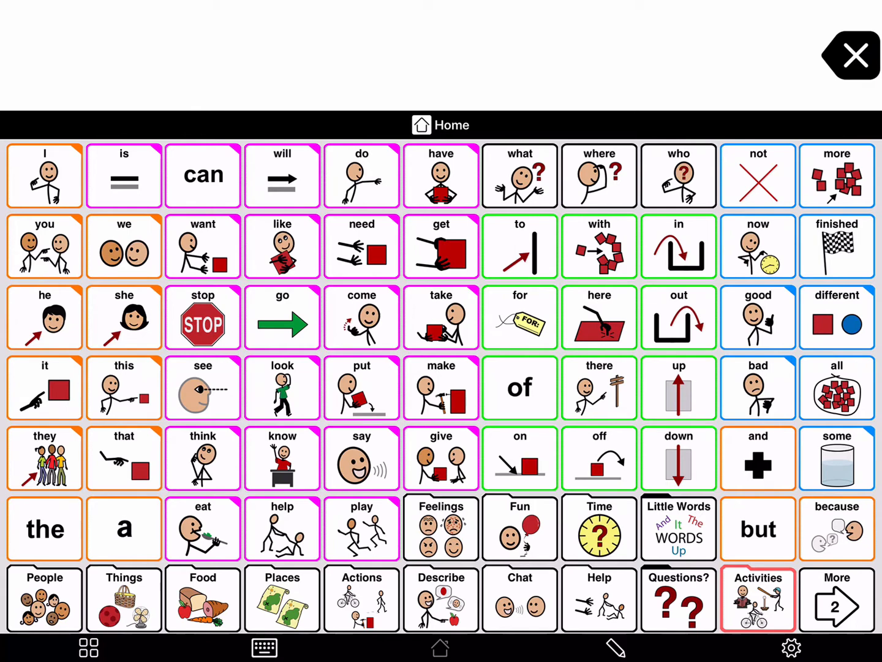
Go from Home into the Food folder and on to its second page
left_click(203, 599)
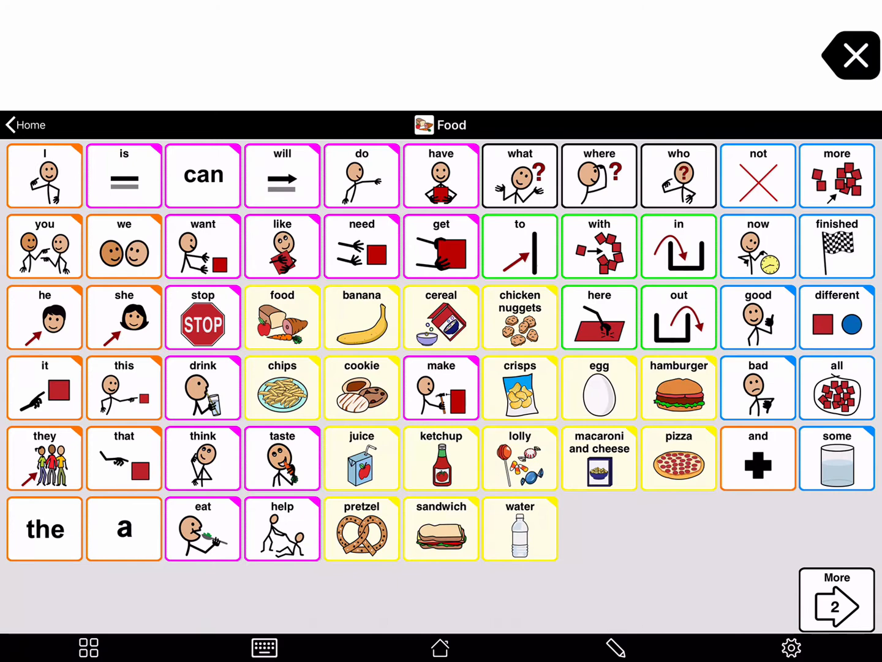
left_click(835, 599)
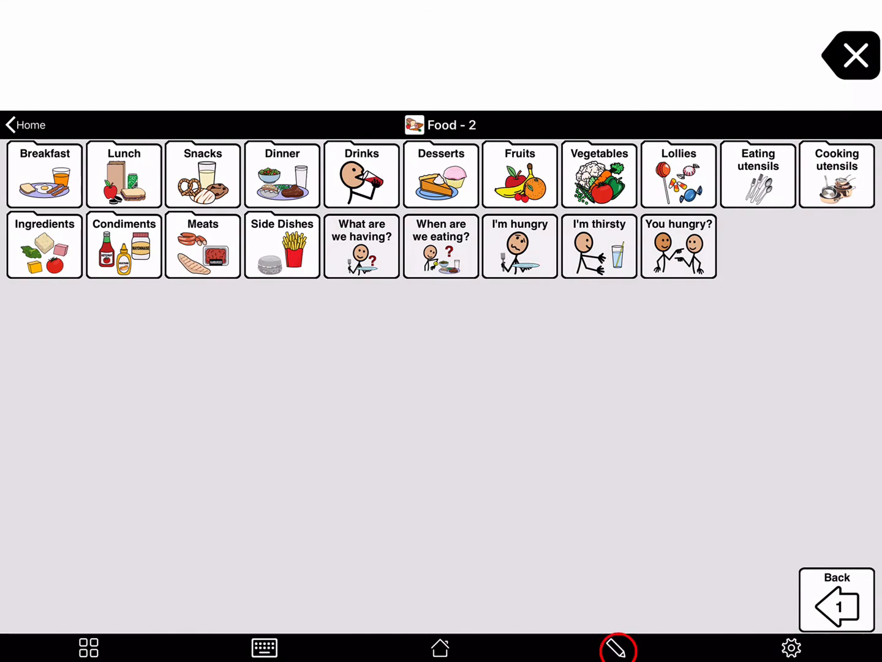
Turn on edit mode and show the Create Folder choices from the add slot
left_click(617, 647)
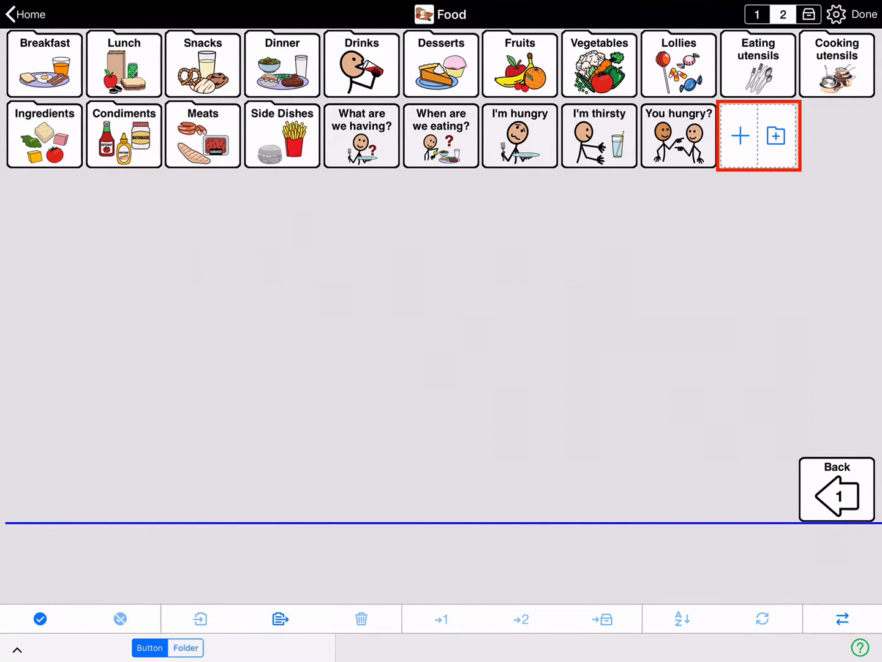
left_click(774, 136)
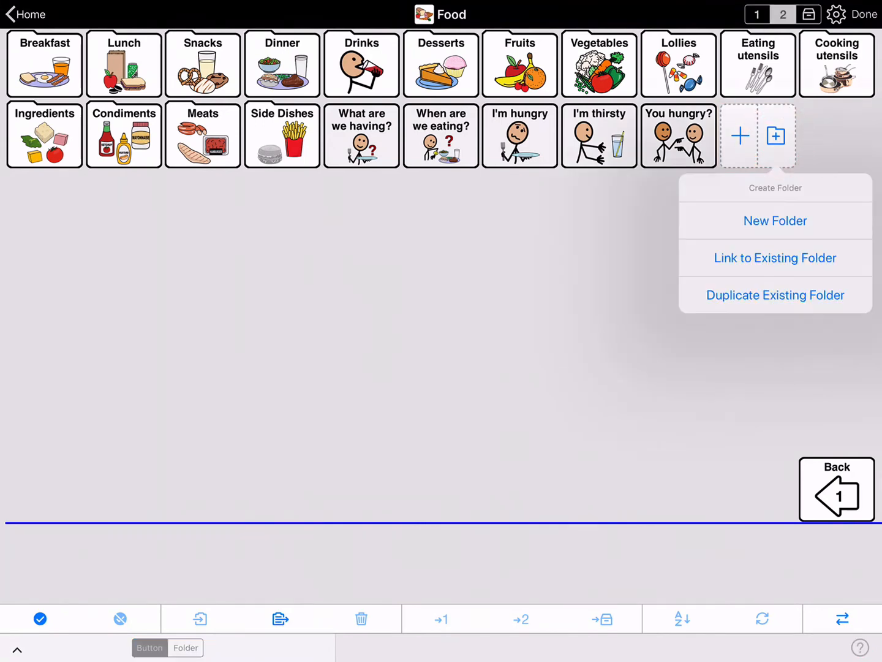
left_click(739, 135)
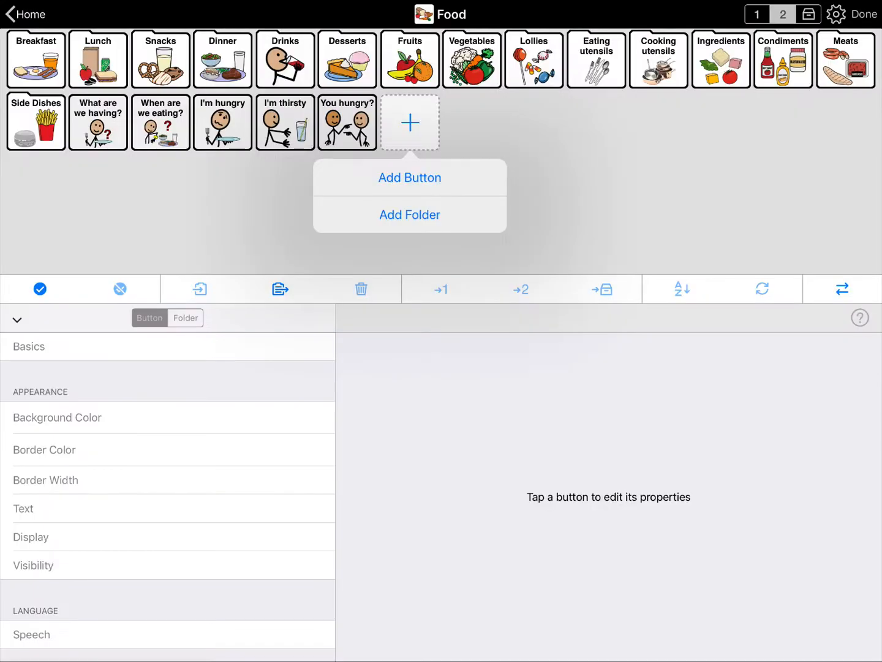
left_click(409, 122)
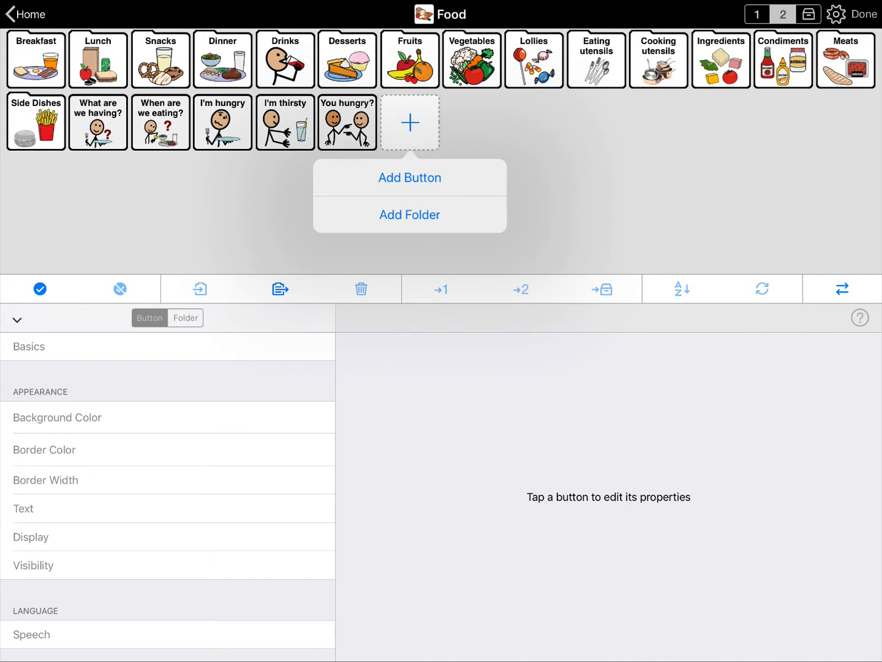
left_click(409, 214)
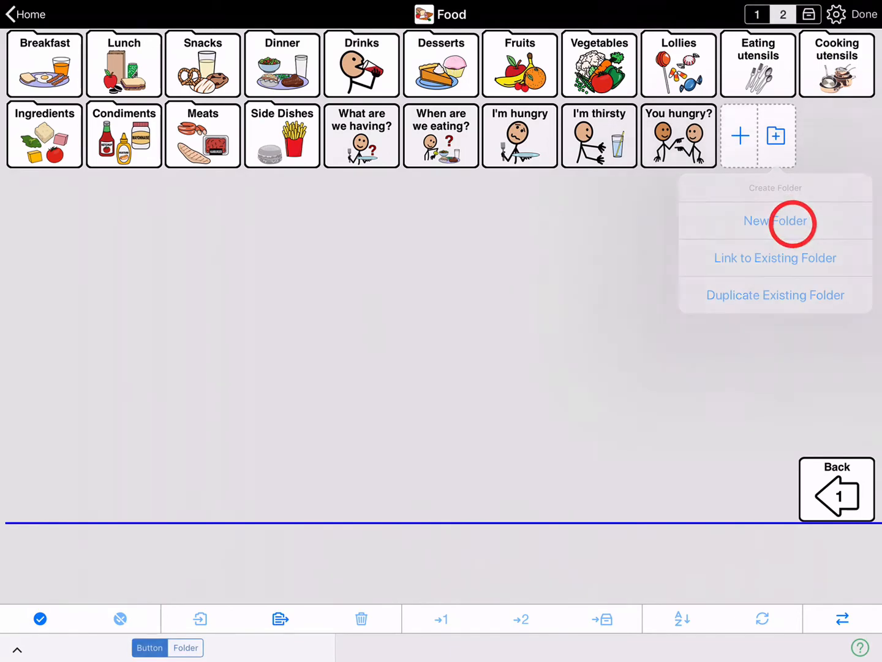
Create a New Folder and pick the Food template under Nouns, after previewing Places
left_click(775, 220)
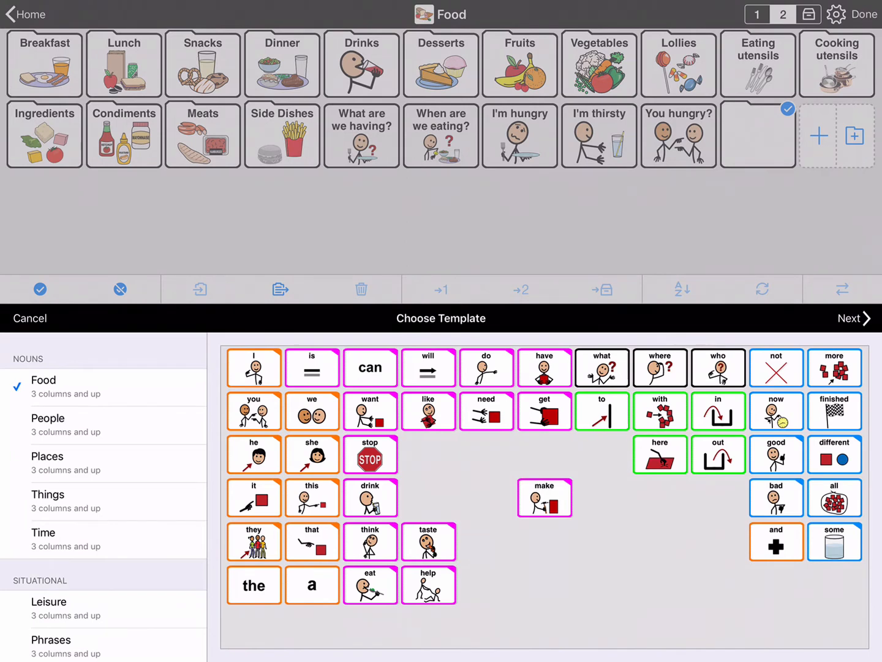
left_click(370, 498)
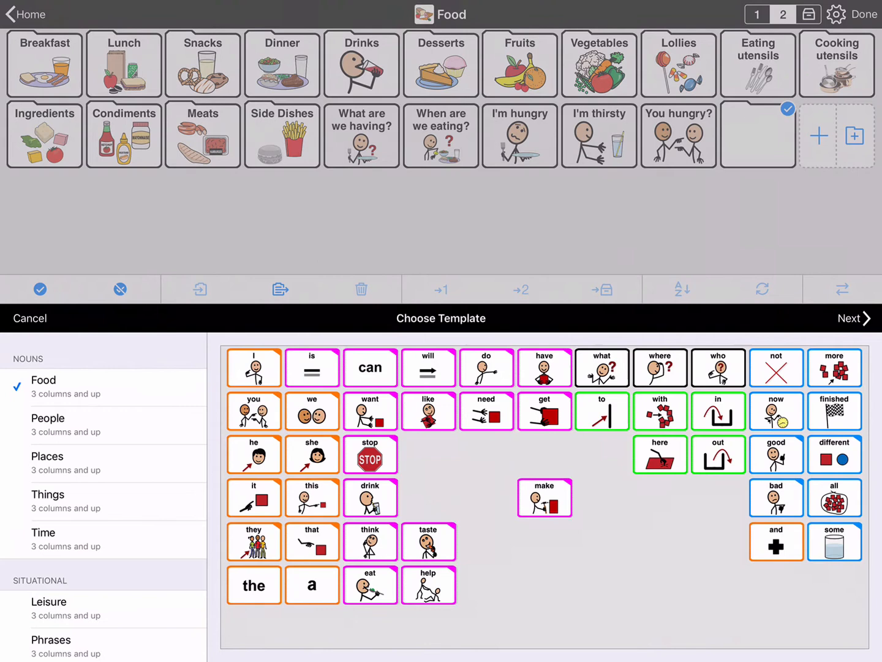
left_click(73, 463)
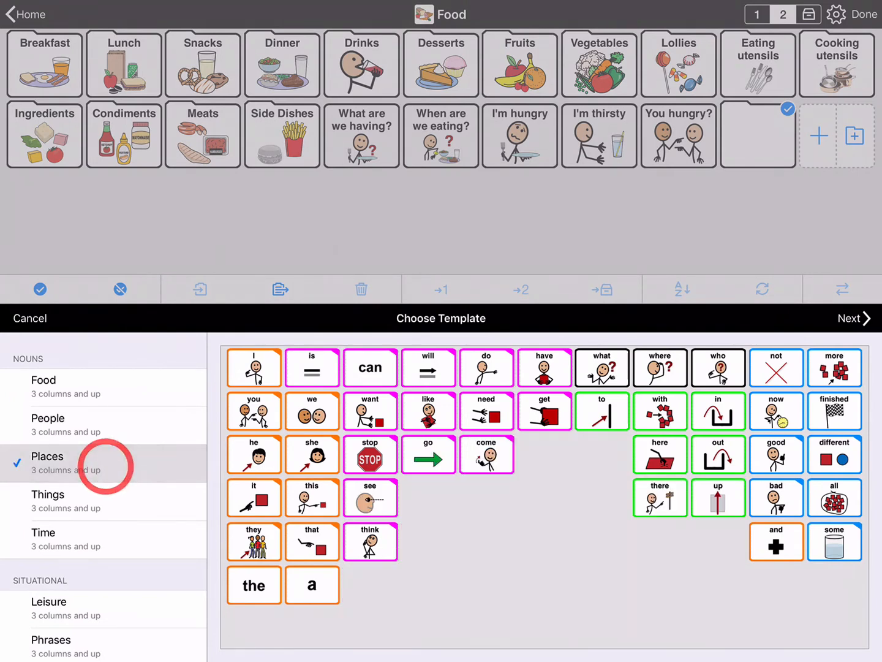
left_click(42, 380)
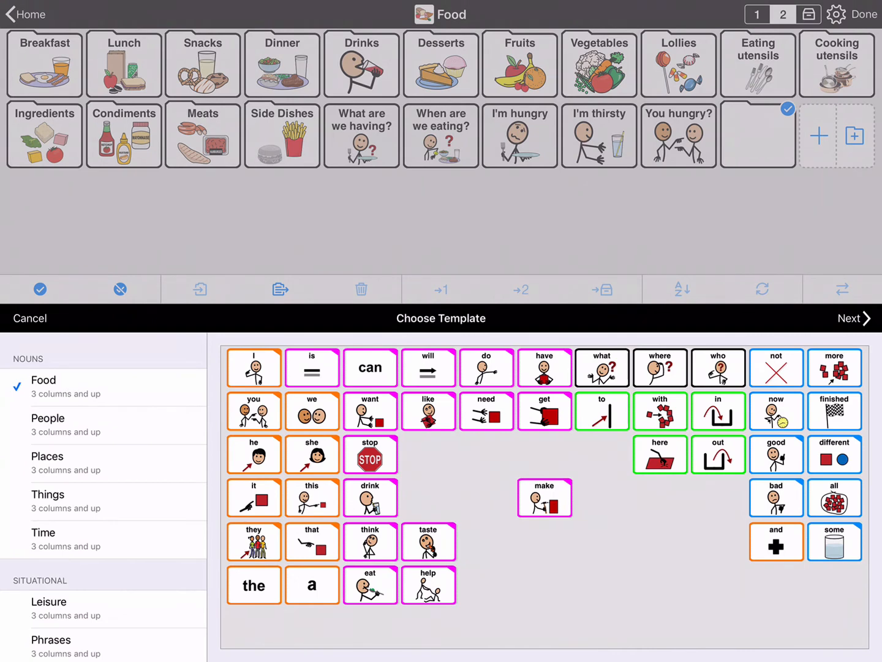
scroll("down", 3)
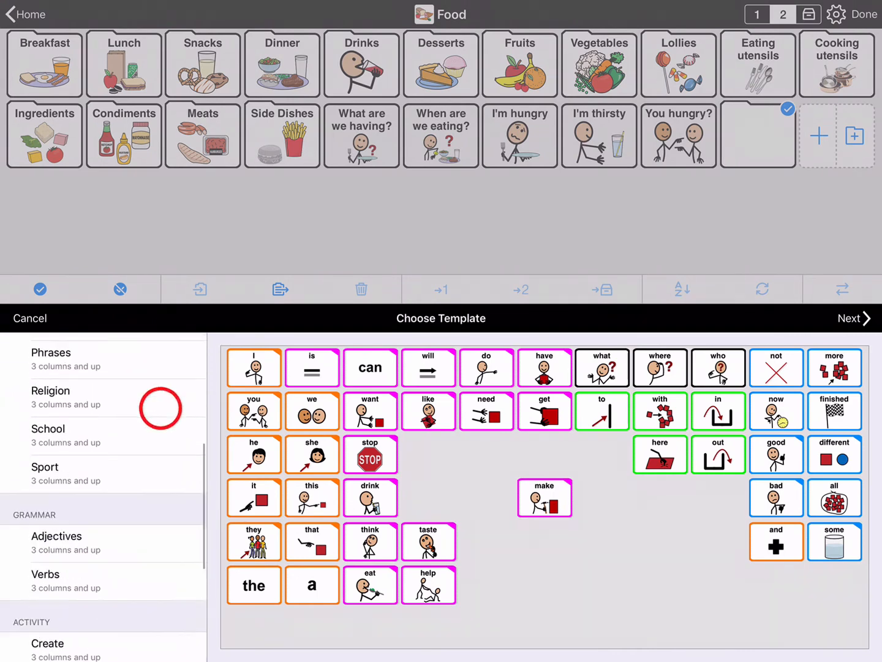
scroll("down", 3)
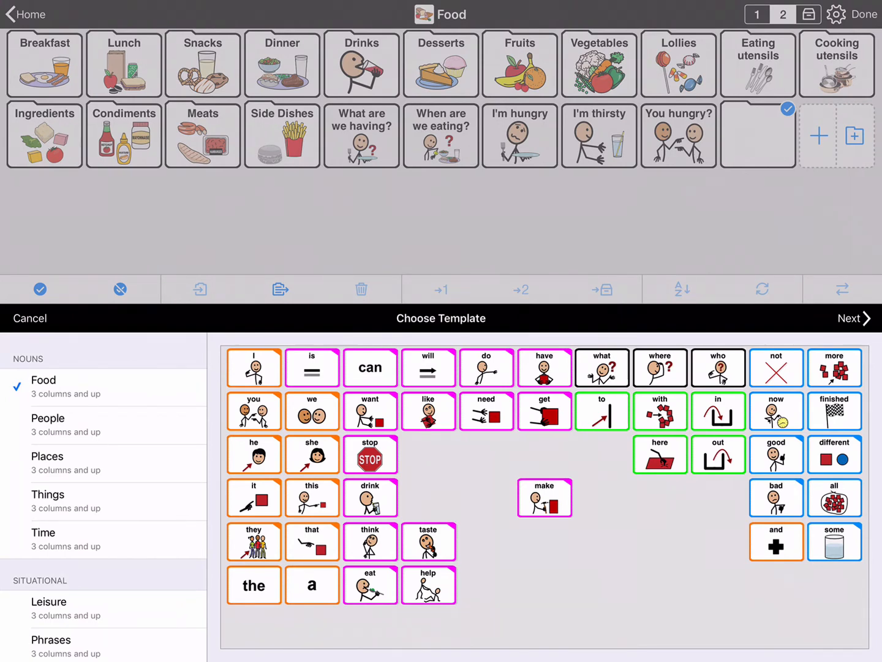
Continue past the template and name the folder McDonald's
left_click(852, 318)
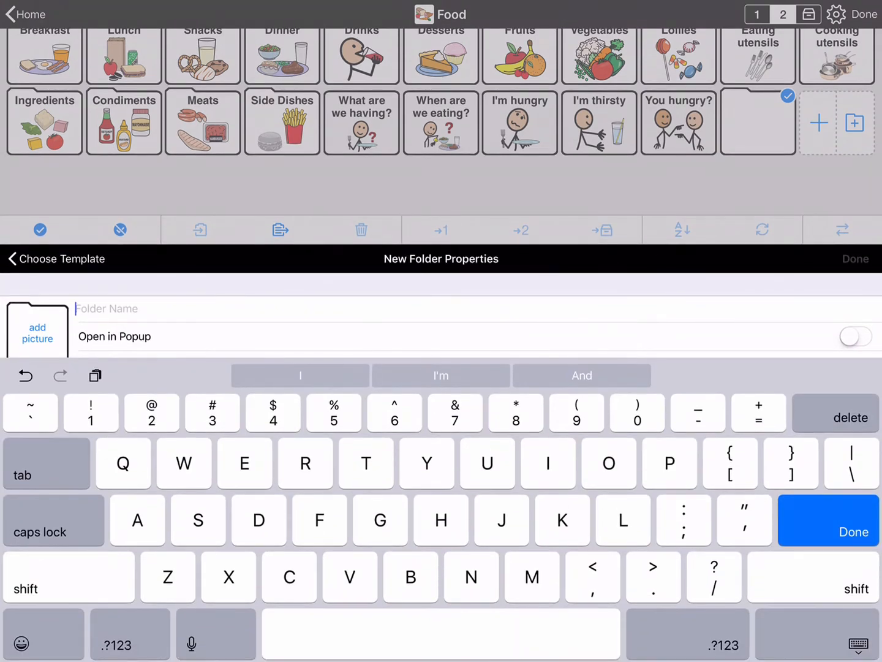
type("McDonald'")
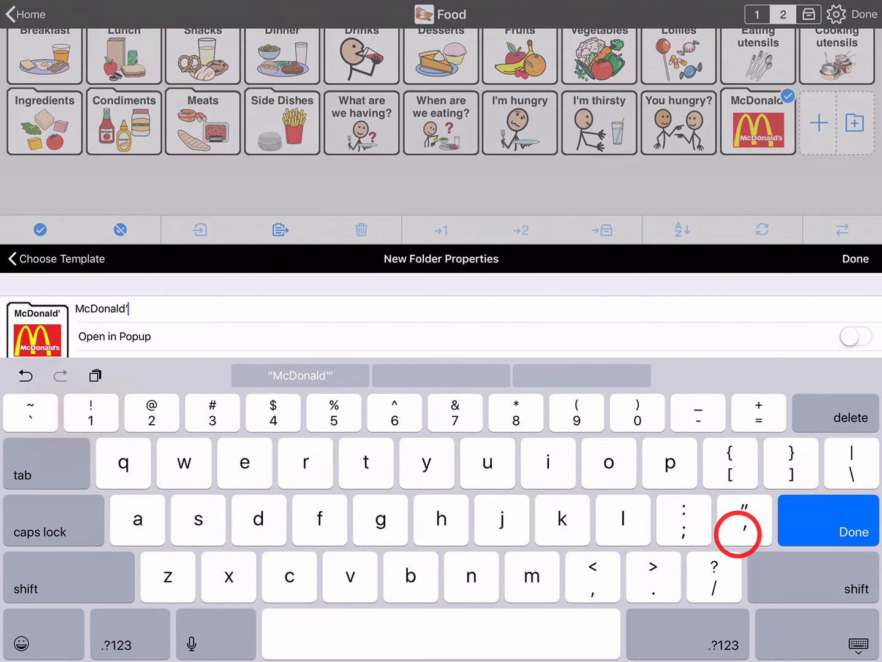
type("s")
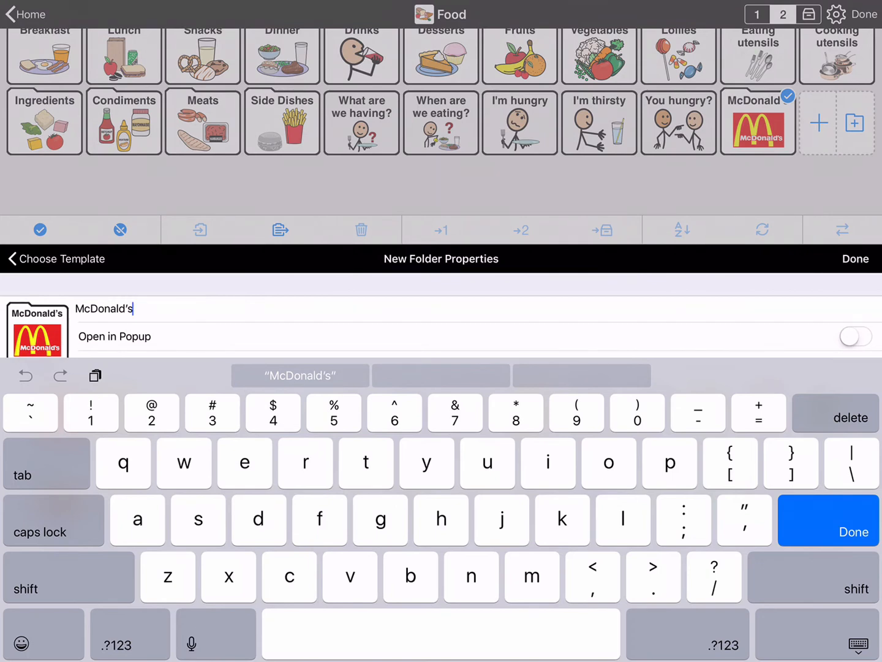
left_click(853, 531)
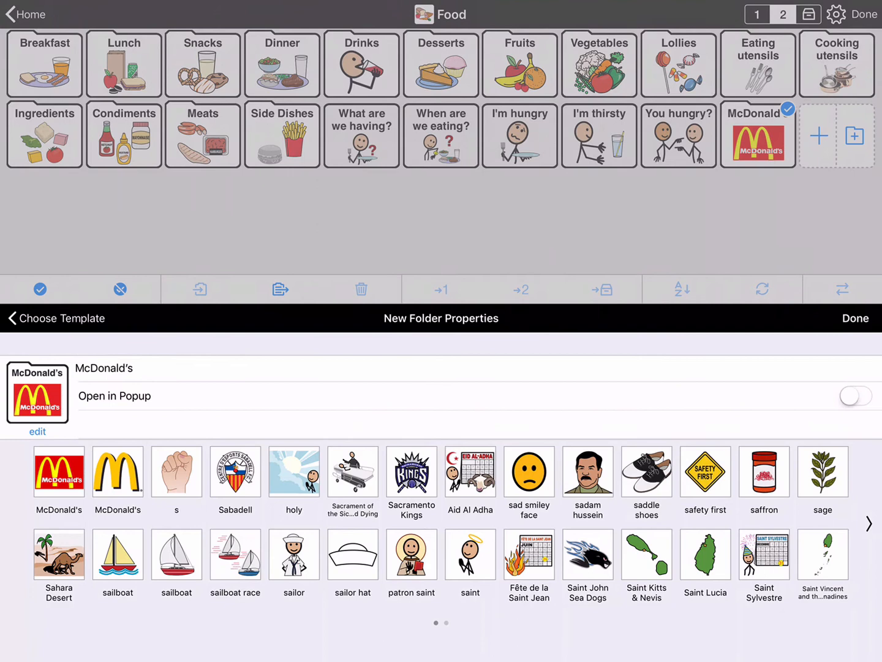
Keep the McDonald's logo as the folder picture and save the folder
left_click(37, 394)
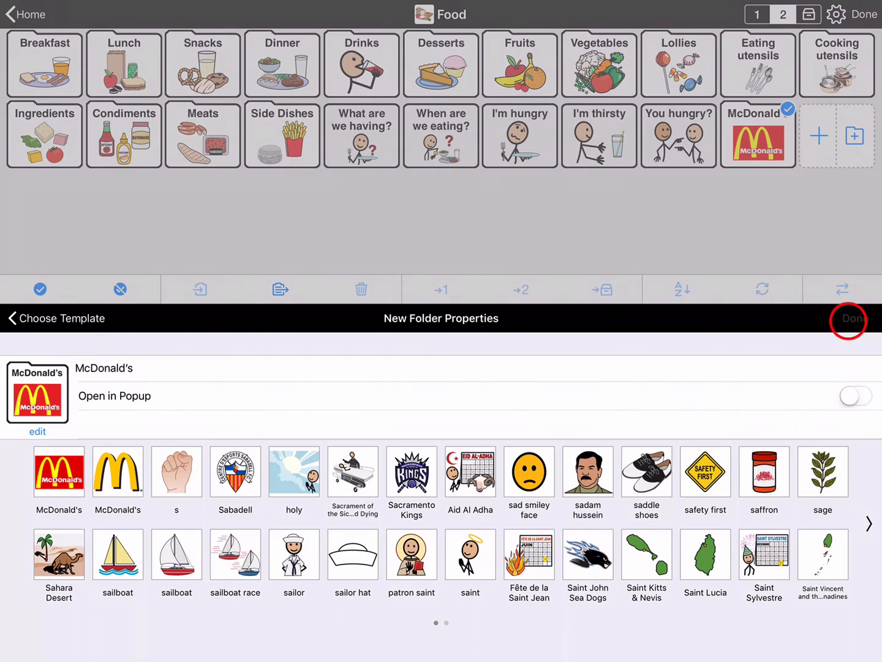
left_click(851, 317)
type("cheeseburge")
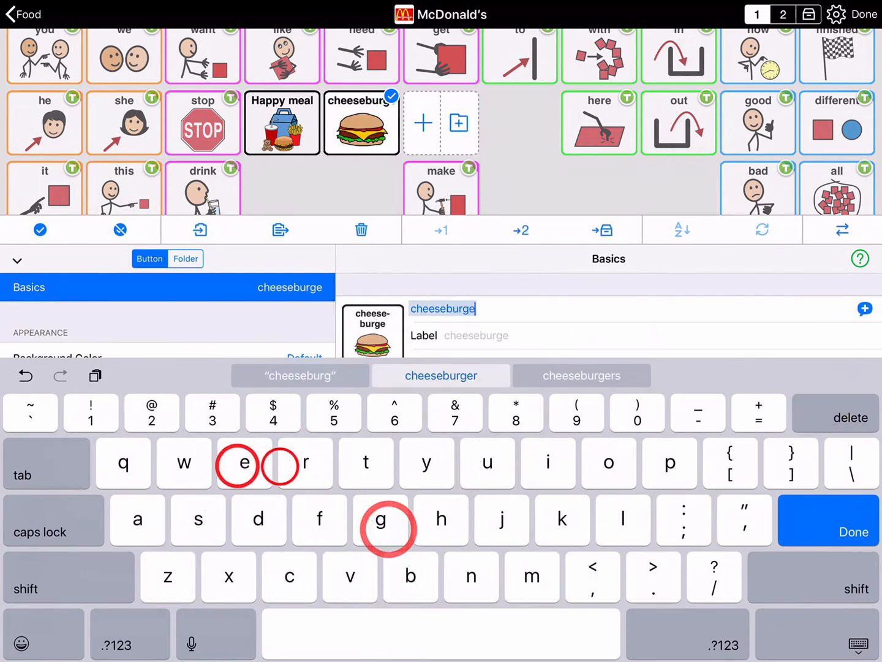
Name the second button cheeseburger beside Happy meal and end editing
left_click(440, 374)
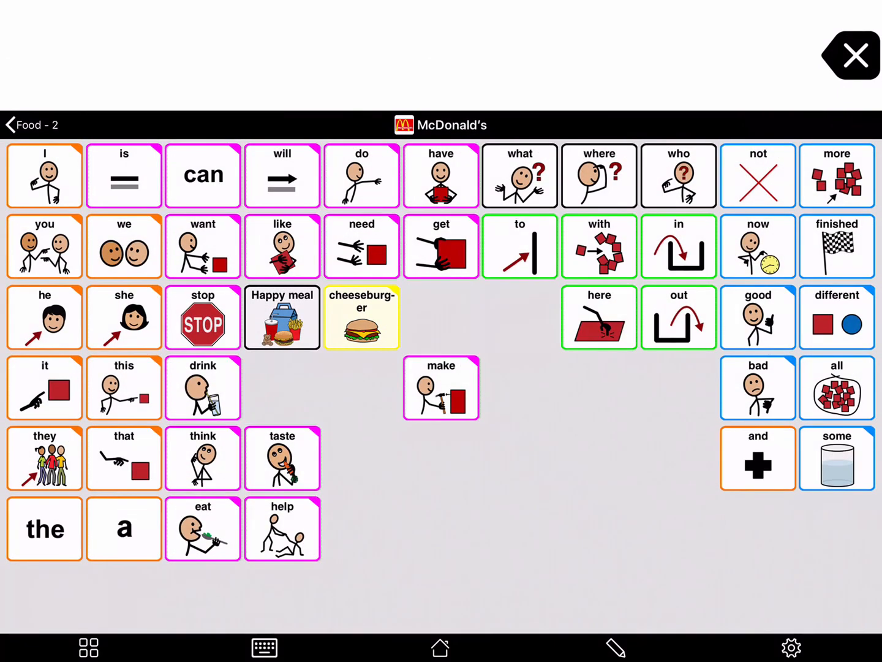
Build "can I have a Happy meal" from the can, have and Happy meal buttons
left_click(202, 175)
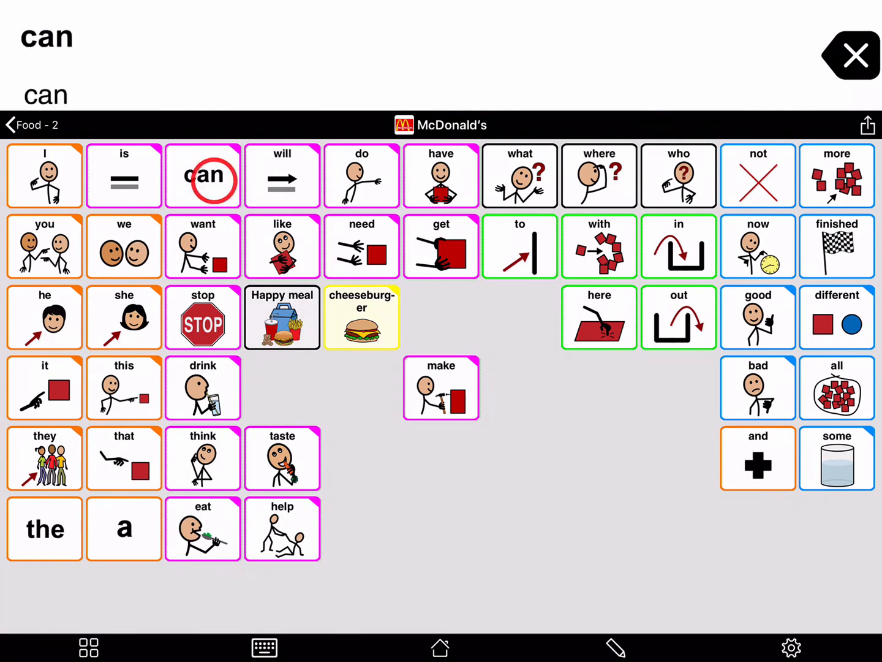
left_click(441, 175)
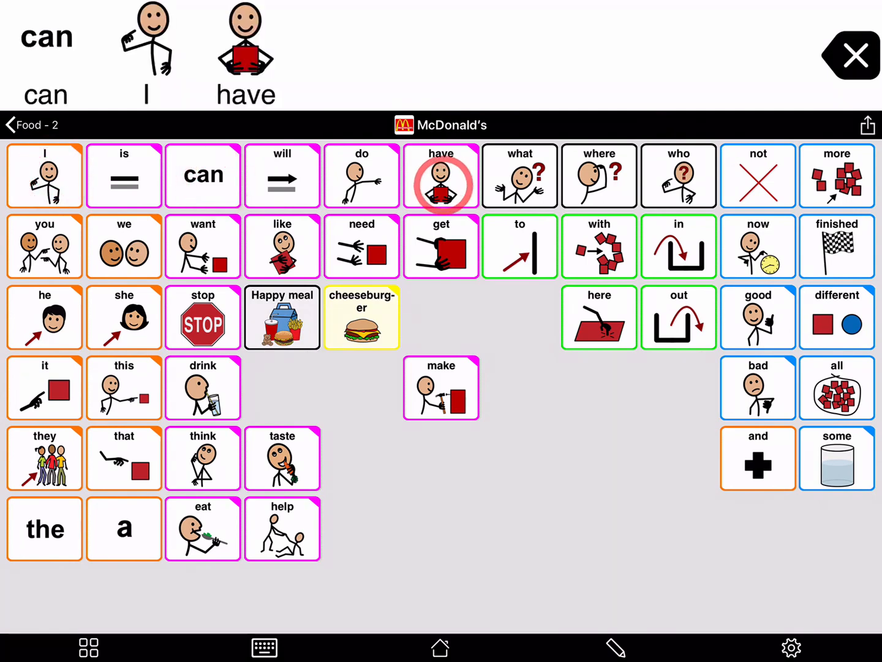
left_click(281, 318)
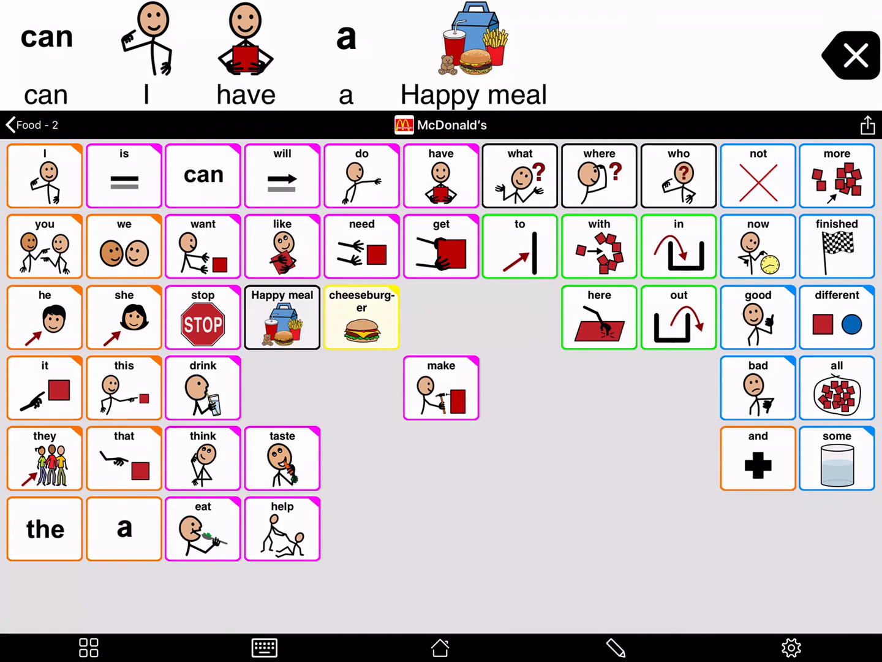